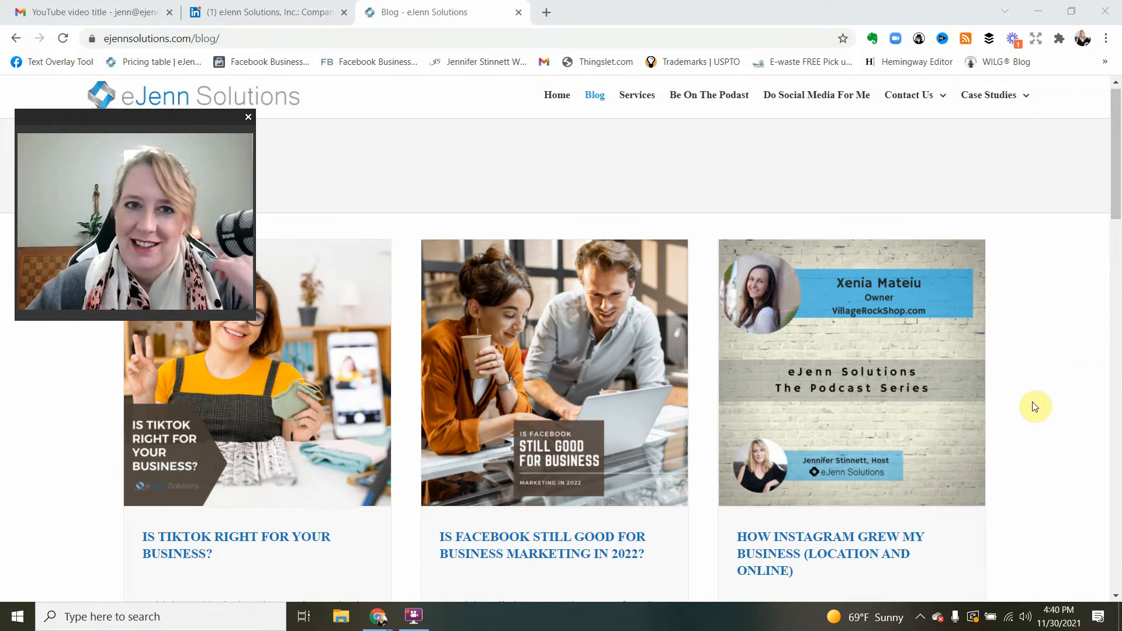
Switch from the eJenn Solutions blog to the company's LinkedIn admin page.
left_click(267, 11)
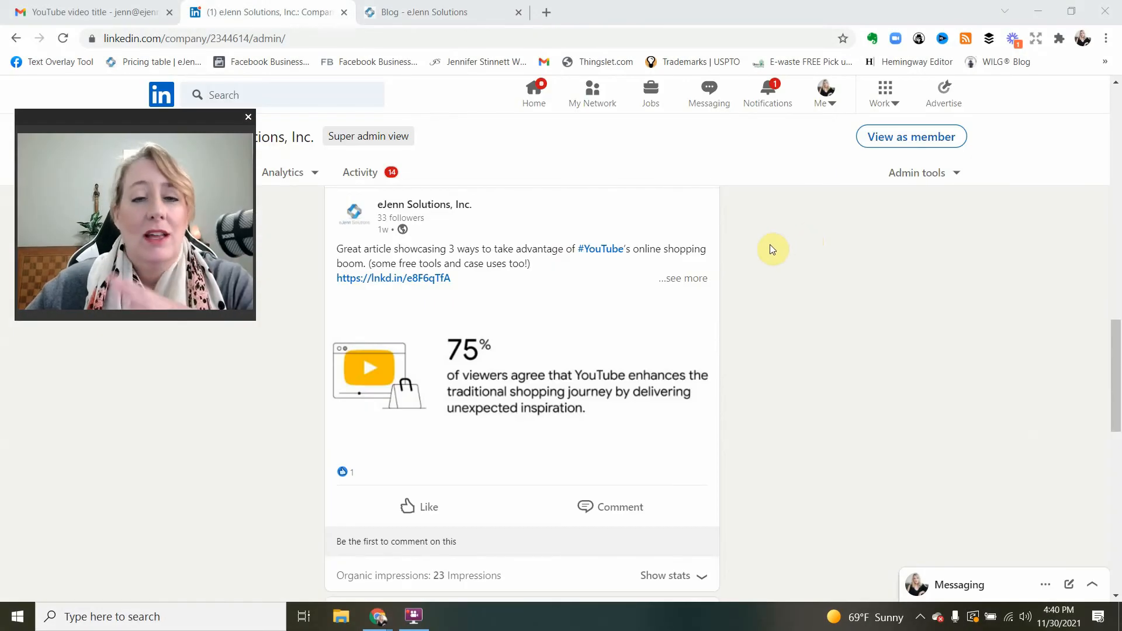
mouse_move(829, 278)
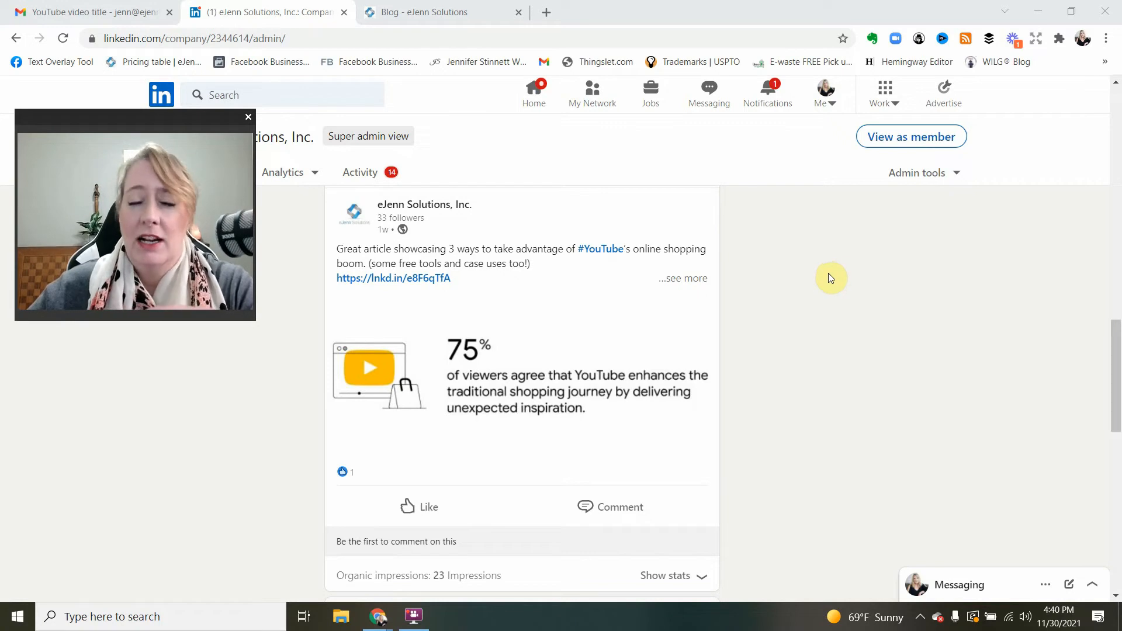
mouse_move(864, 301)
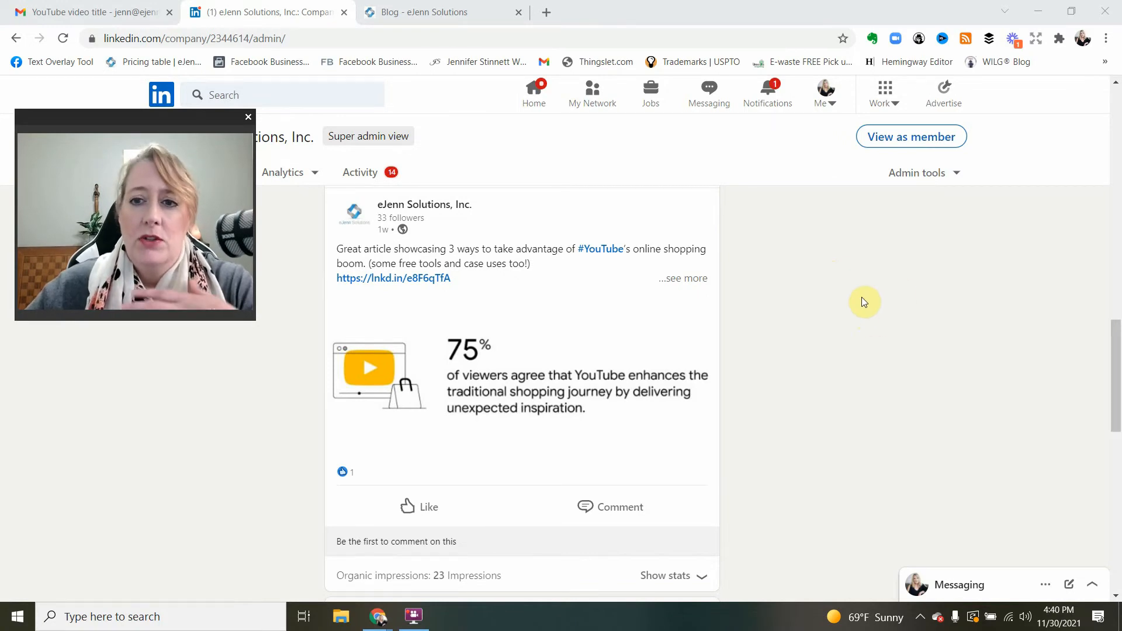
mouse_move(155, 127)
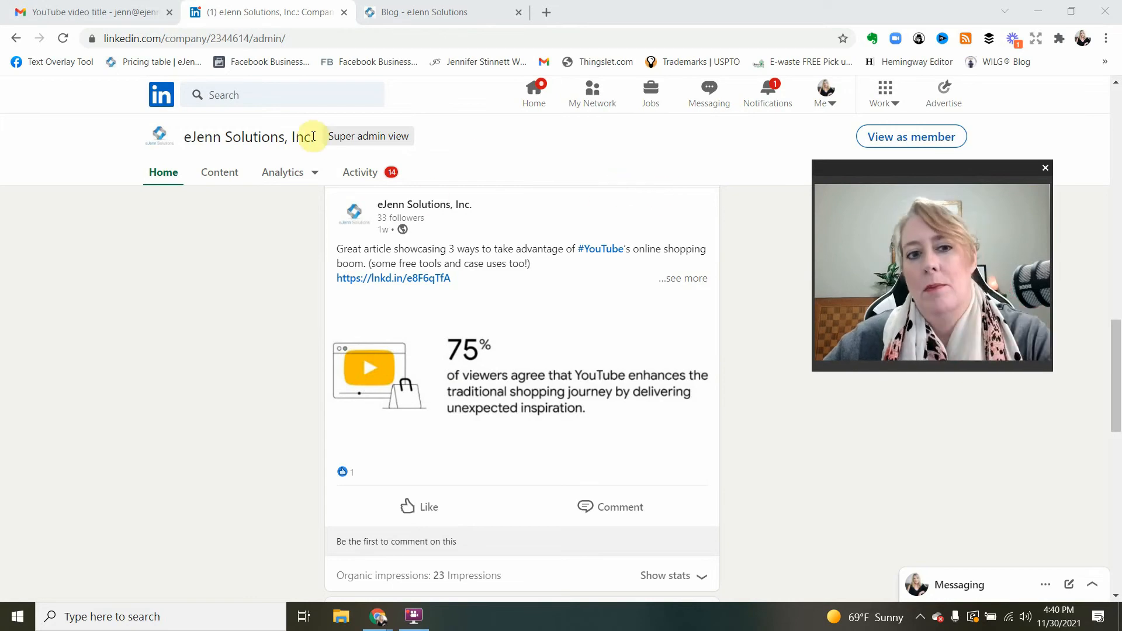
mouse_move(288, 222)
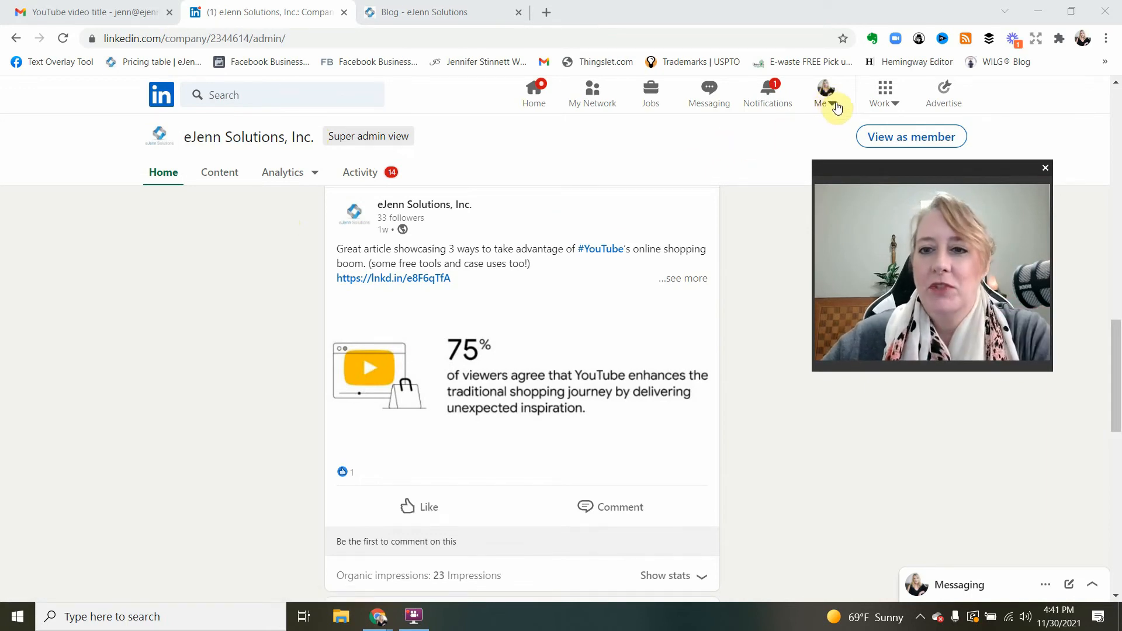
Go to your own profile page via View Profile in the Me menu.
left_click(824, 91)
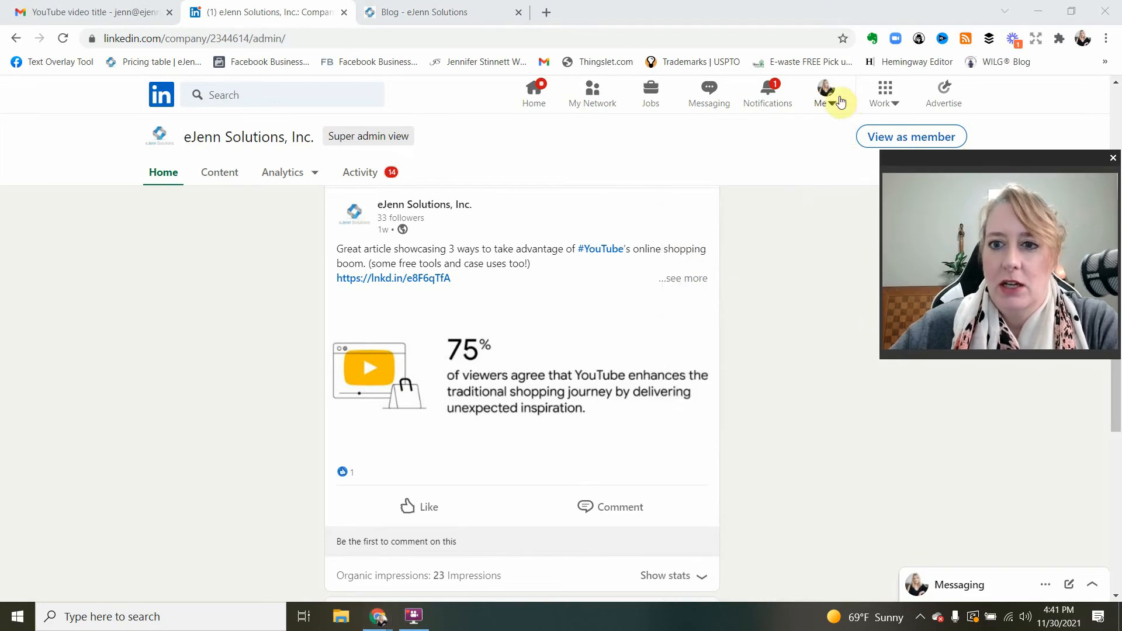
left_click(824, 94)
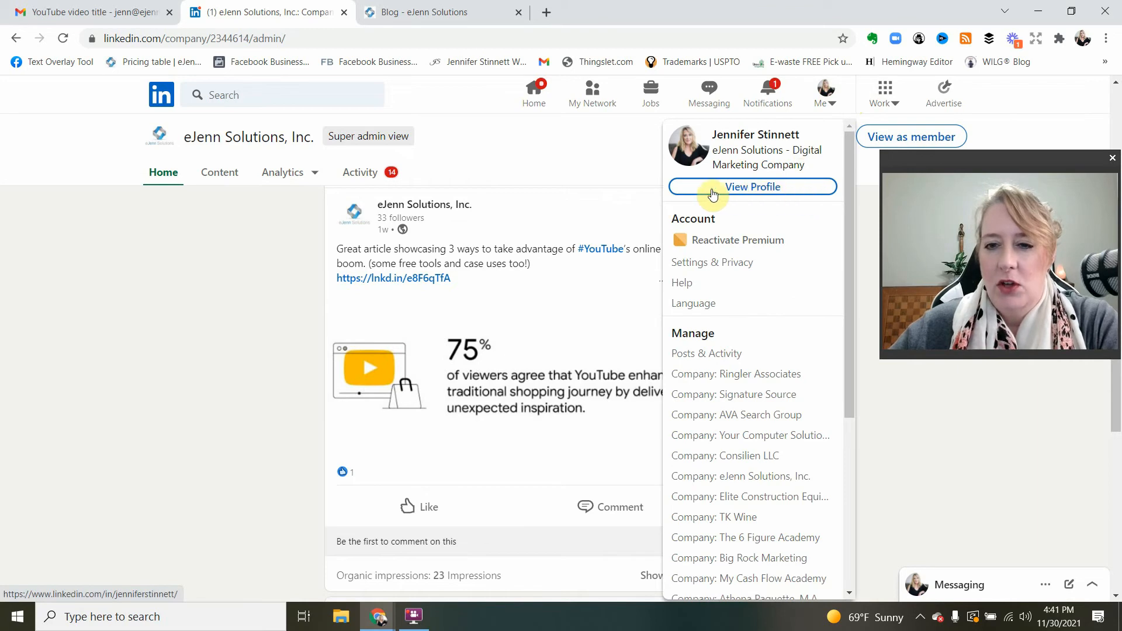
mouse_move(798, 195)
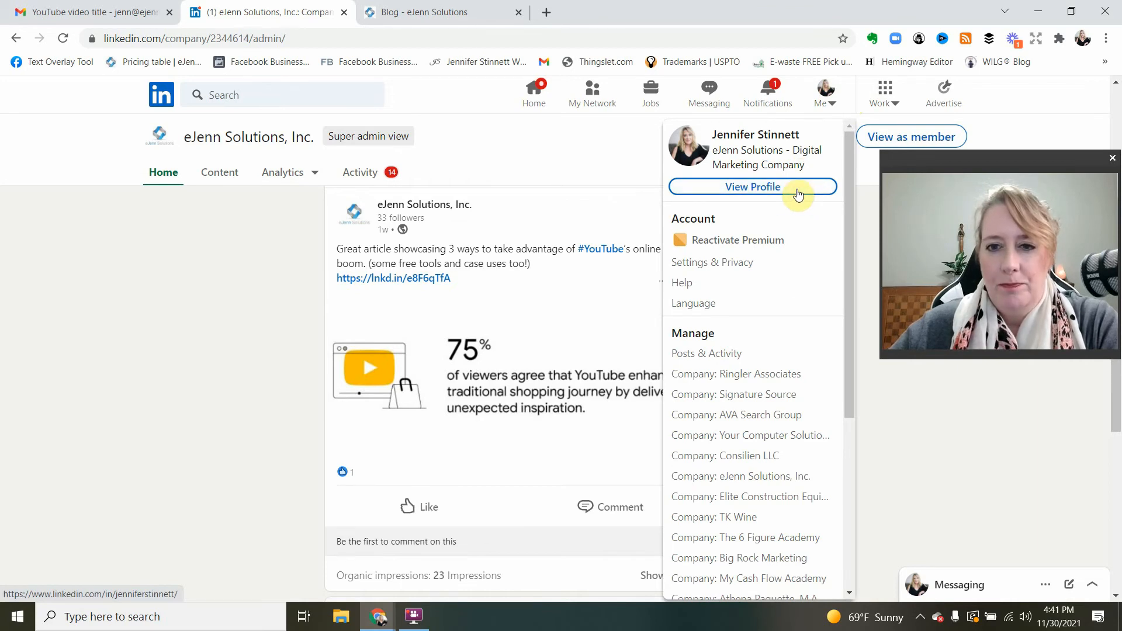
left_click(751, 186)
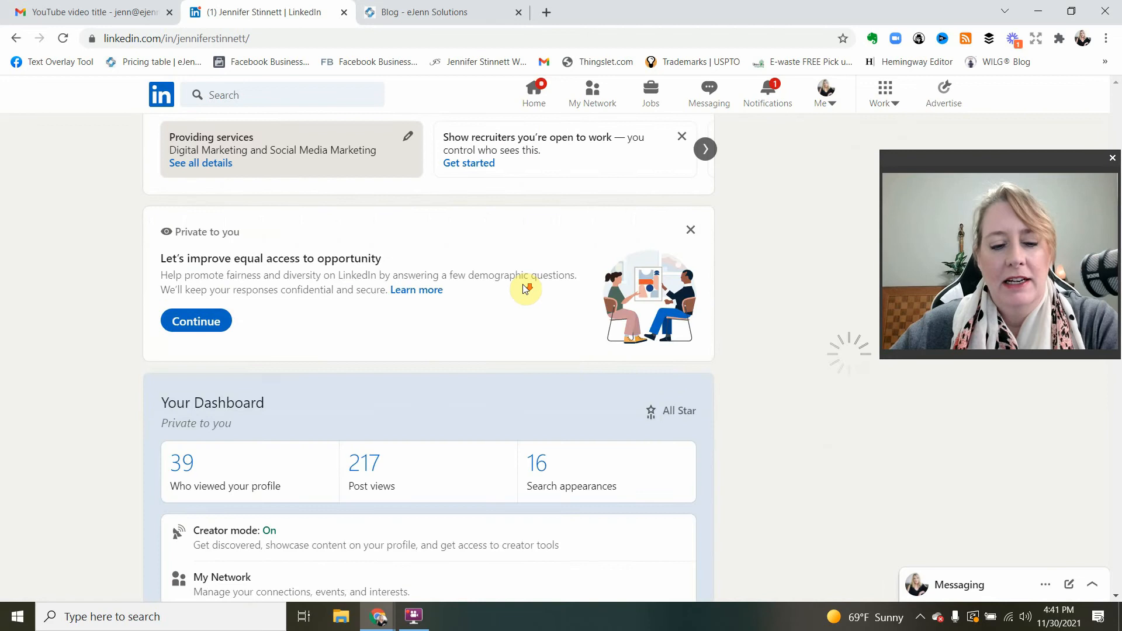
Reach Your Dashboard and open the Creator hub from 'Creator mode: On'.
scroll("down", 3)
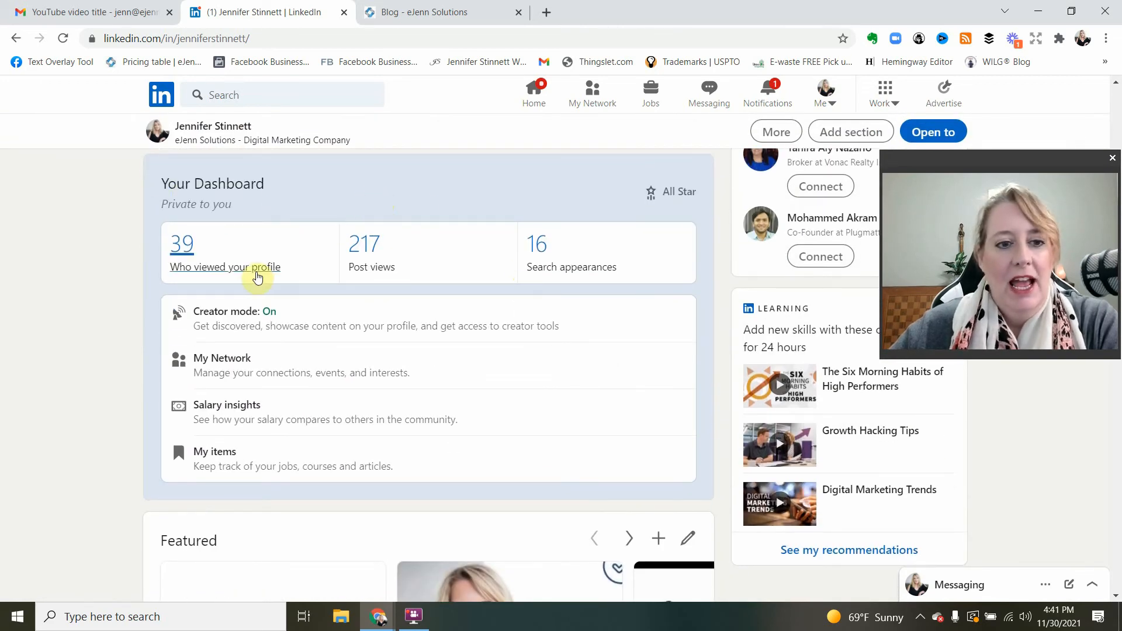
mouse_move(348, 288)
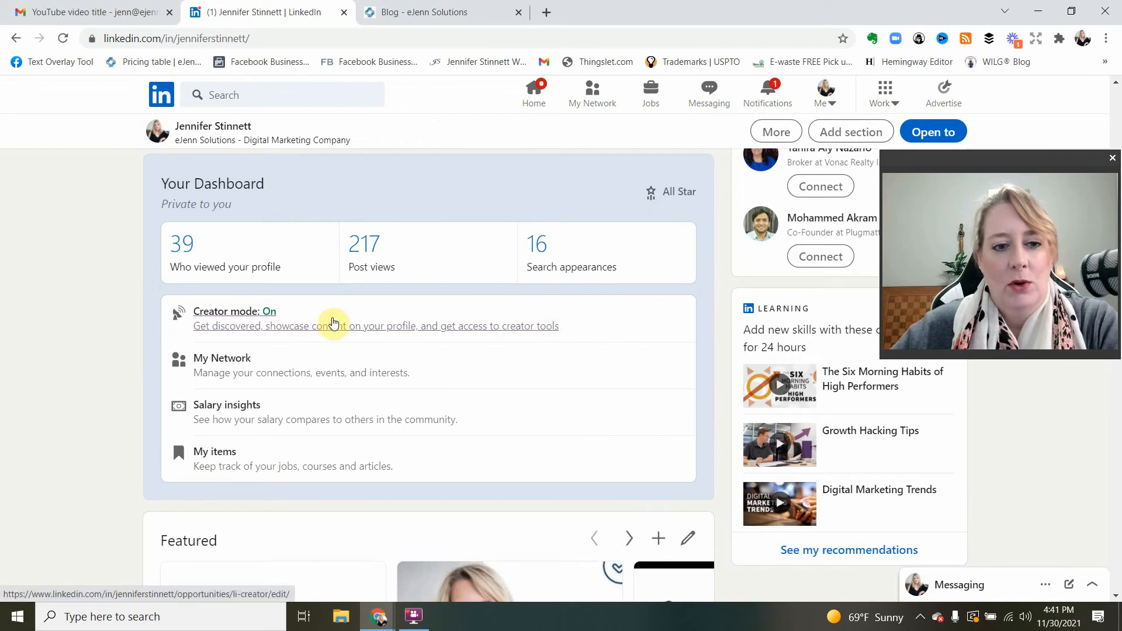
left_click(333, 326)
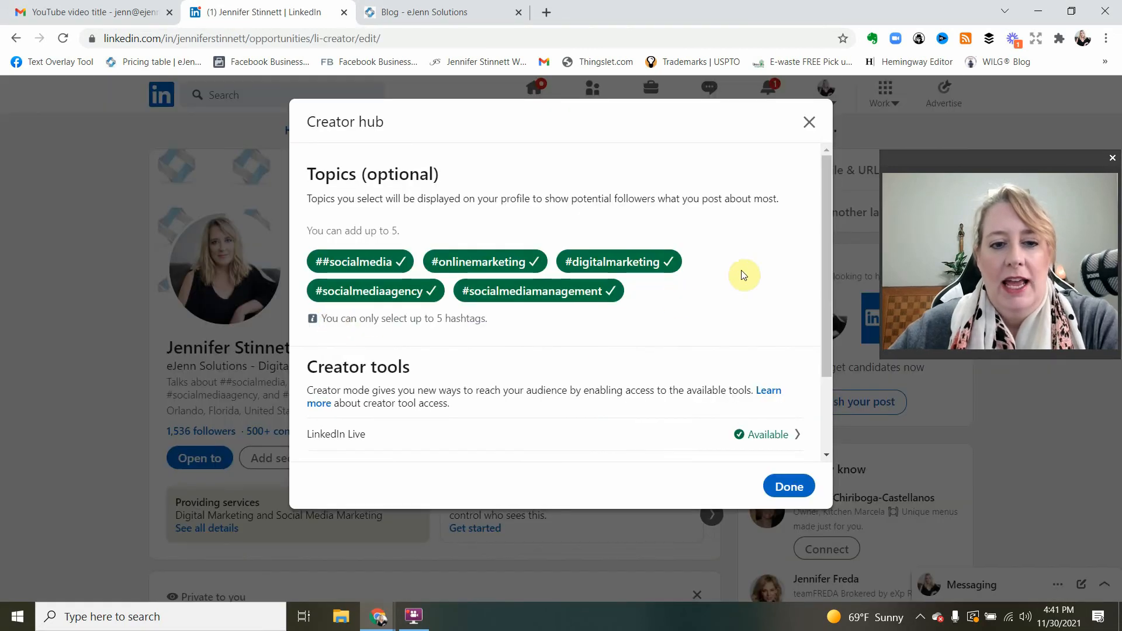
Review Creator tools showing LinkedIn Live and Newsletters available, then finish with Done.
scroll("down", 3)
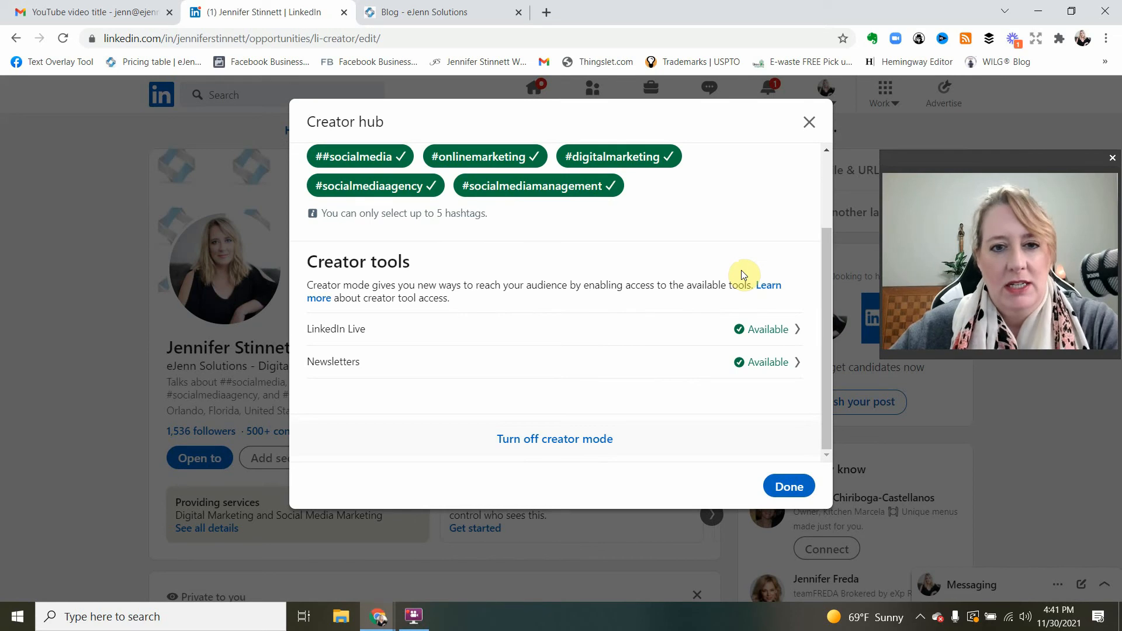
mouse_move(586, 278)
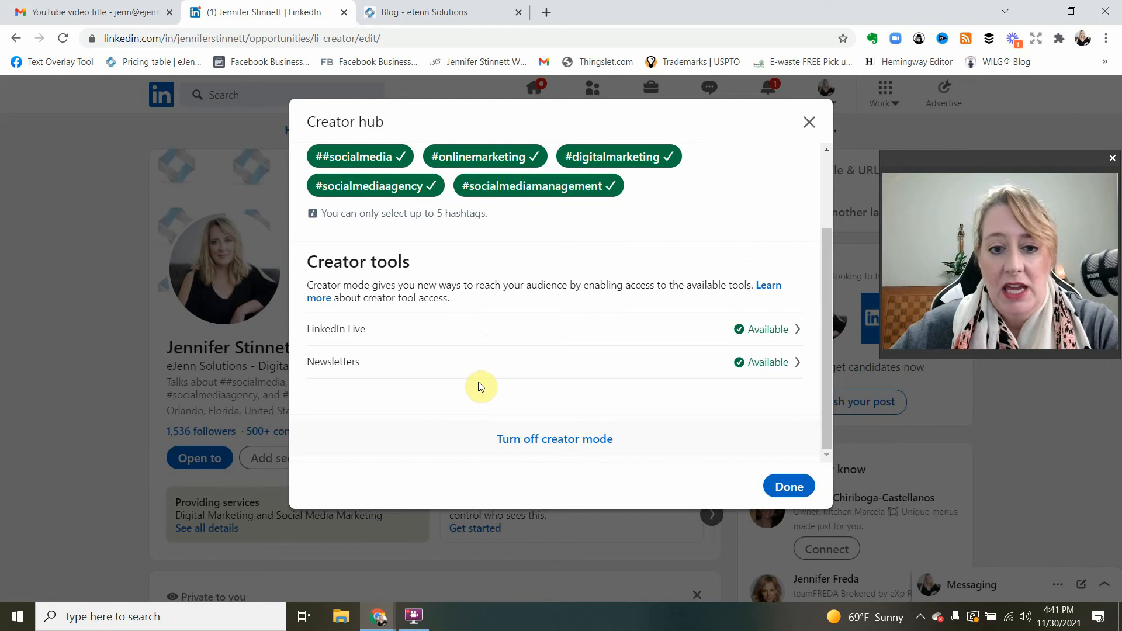
mouse_move(342, 342)
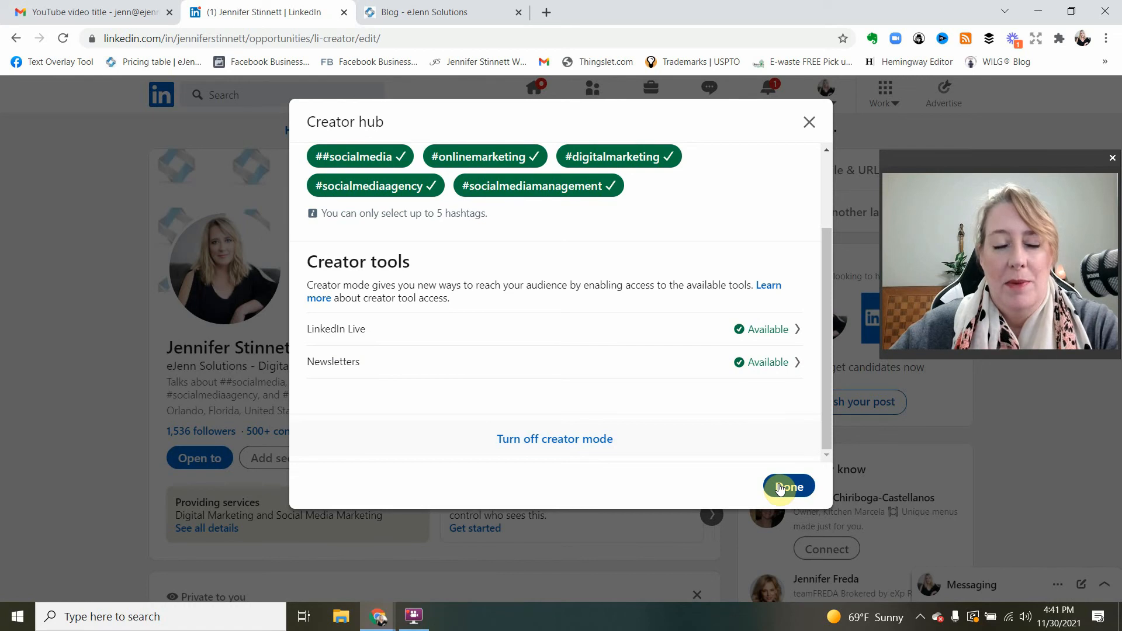
mouse_move(646, 318)
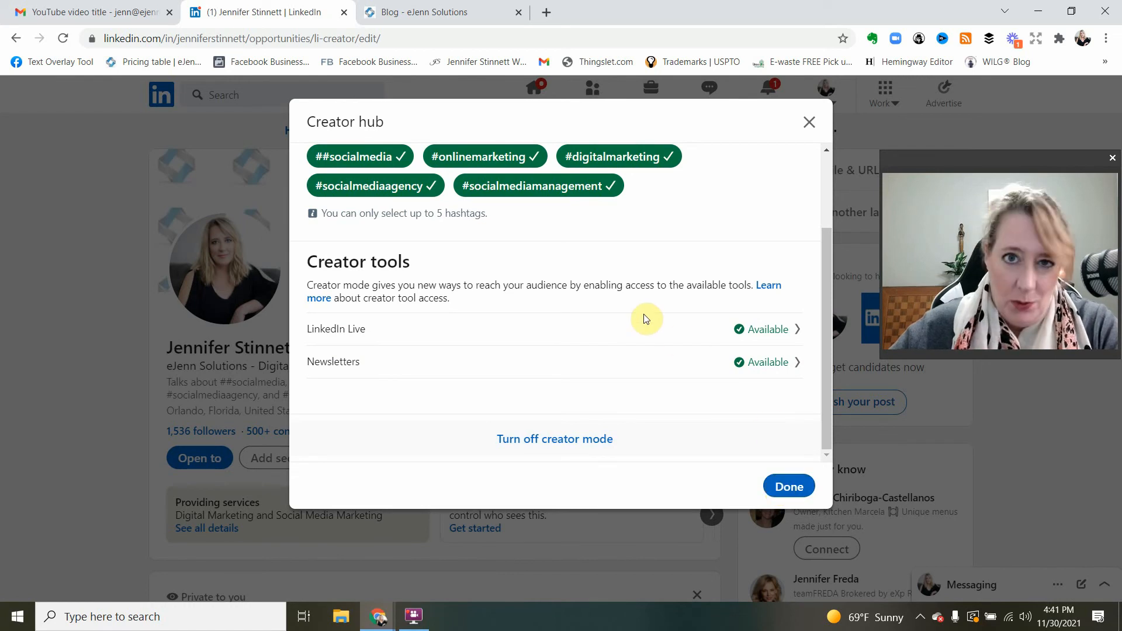
left_click(787, 486)
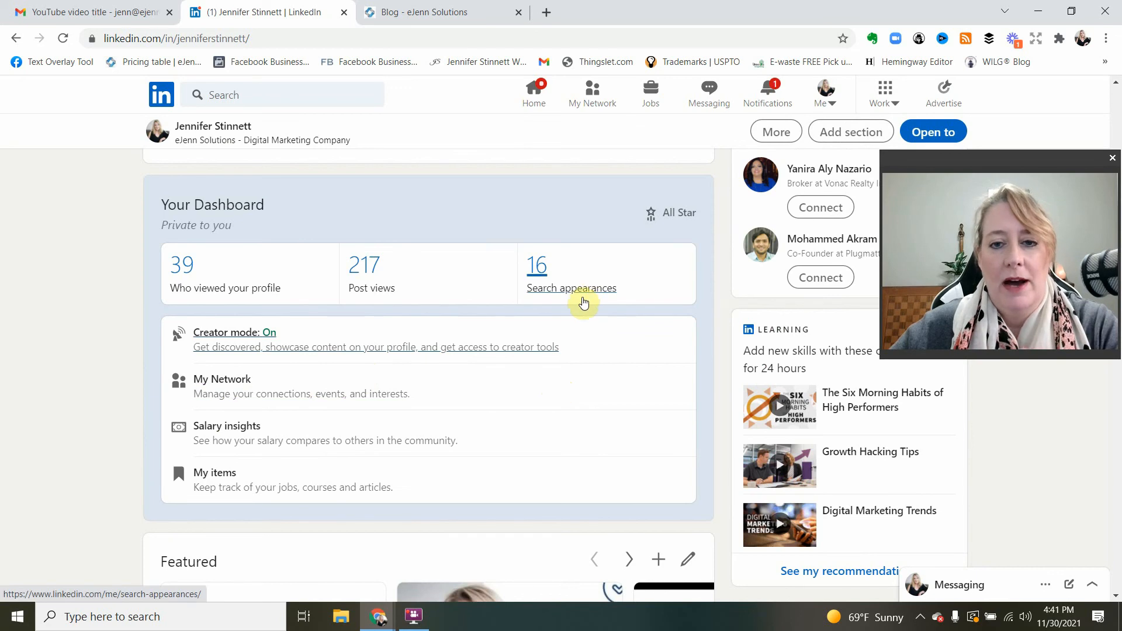
mouse_move(547, 346)
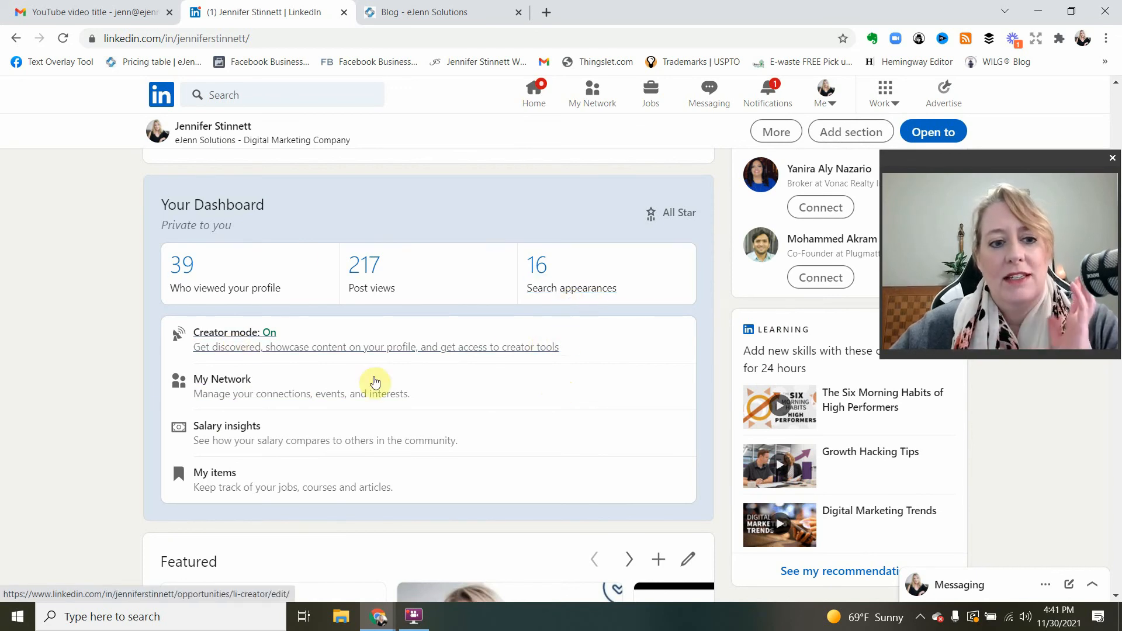
mouse_move(596, 422)
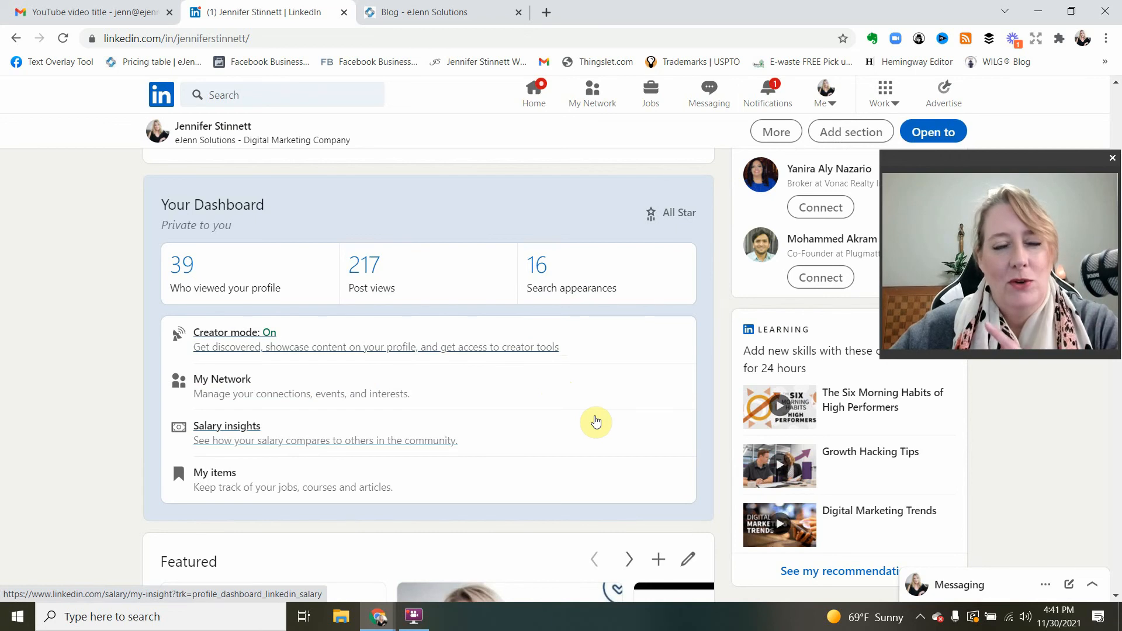